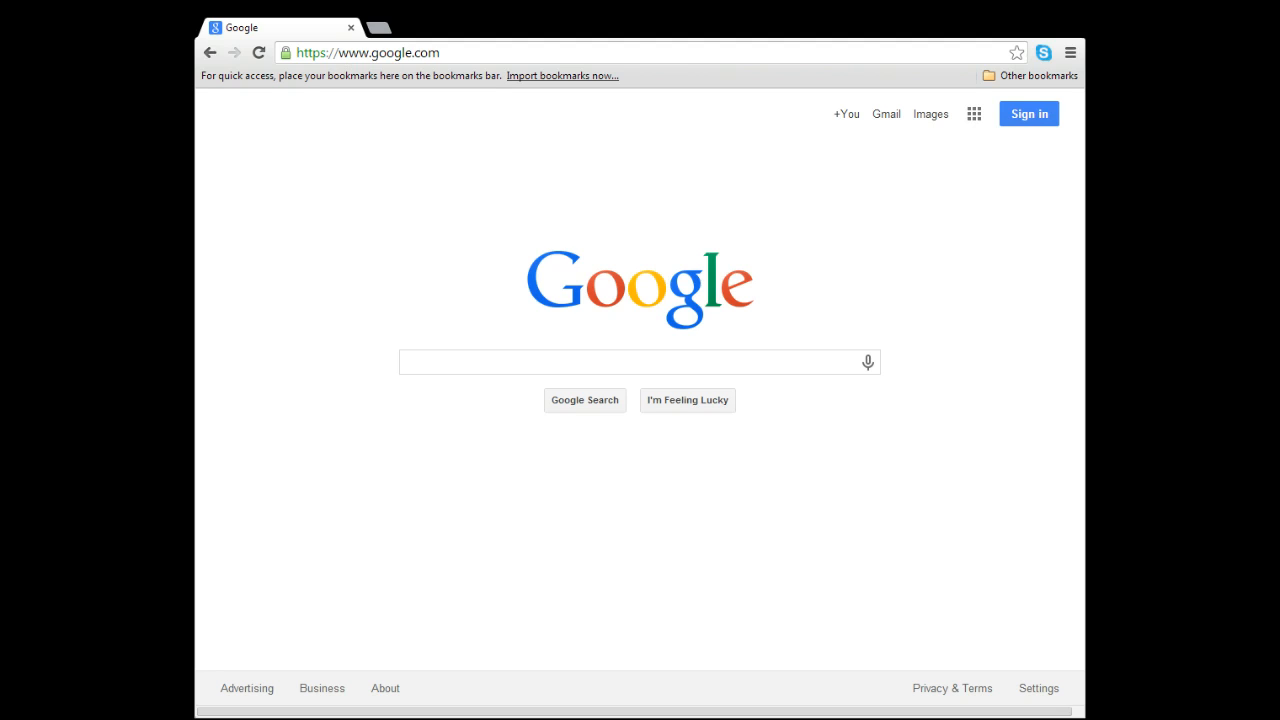
click(650, 52)
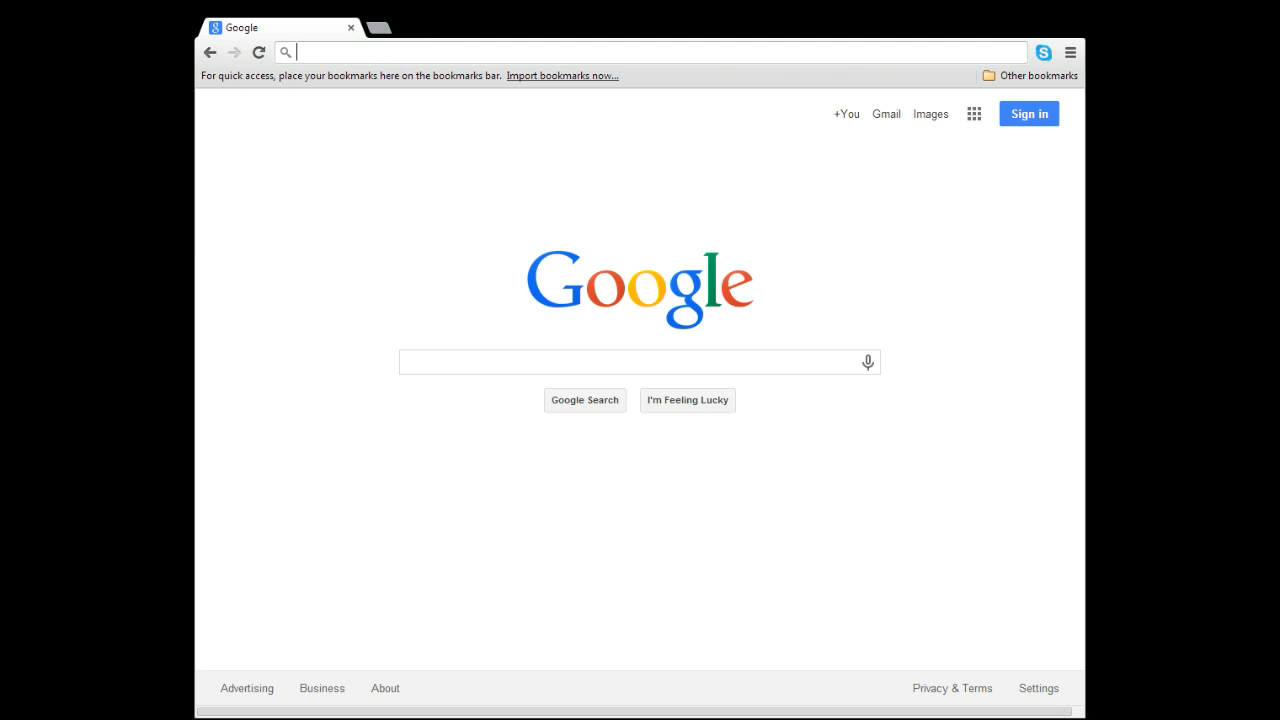
text(ecprint.emmanuel.edu:9192/app?service=external/Home&sp=Suser)
text(fow)
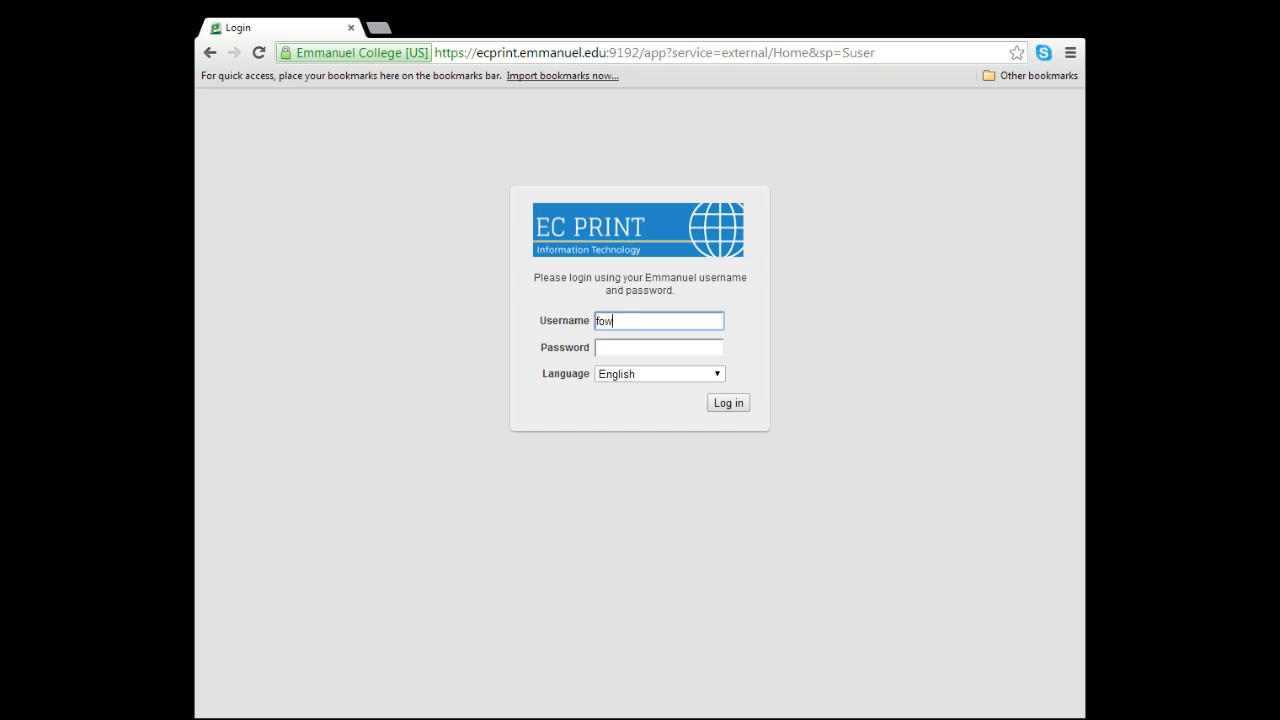
text(lerm)
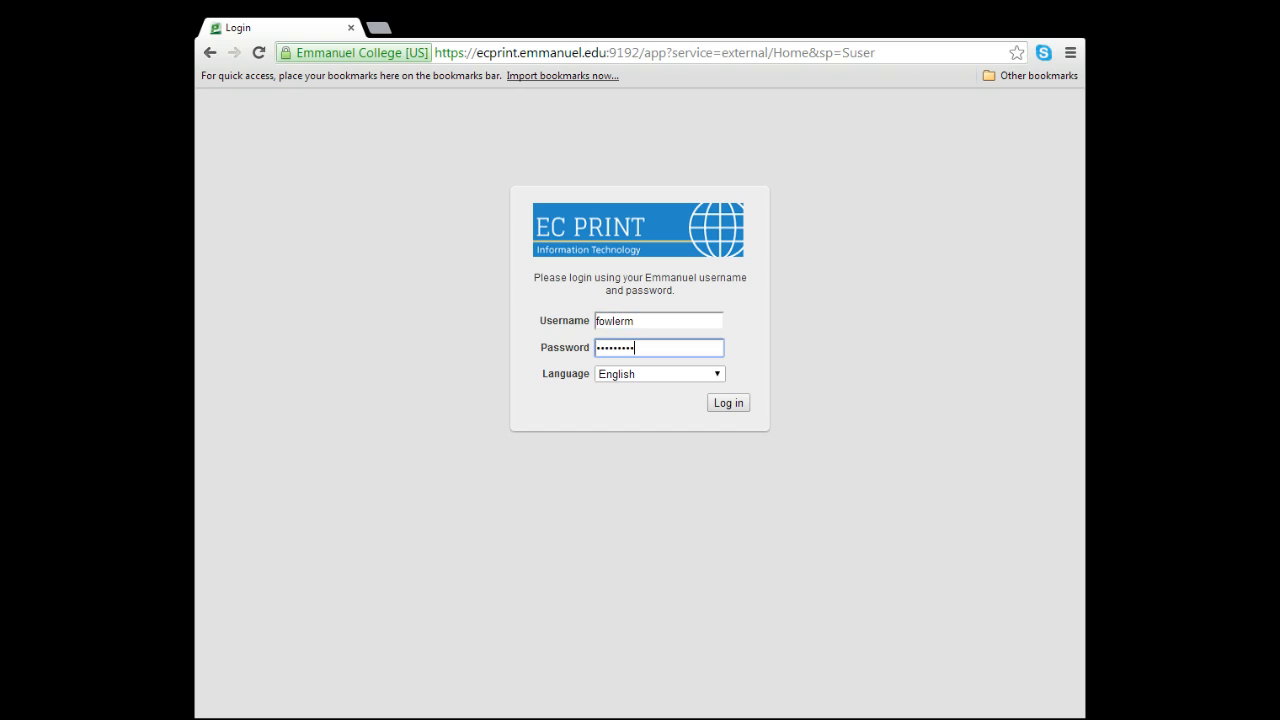
click(728, 402)
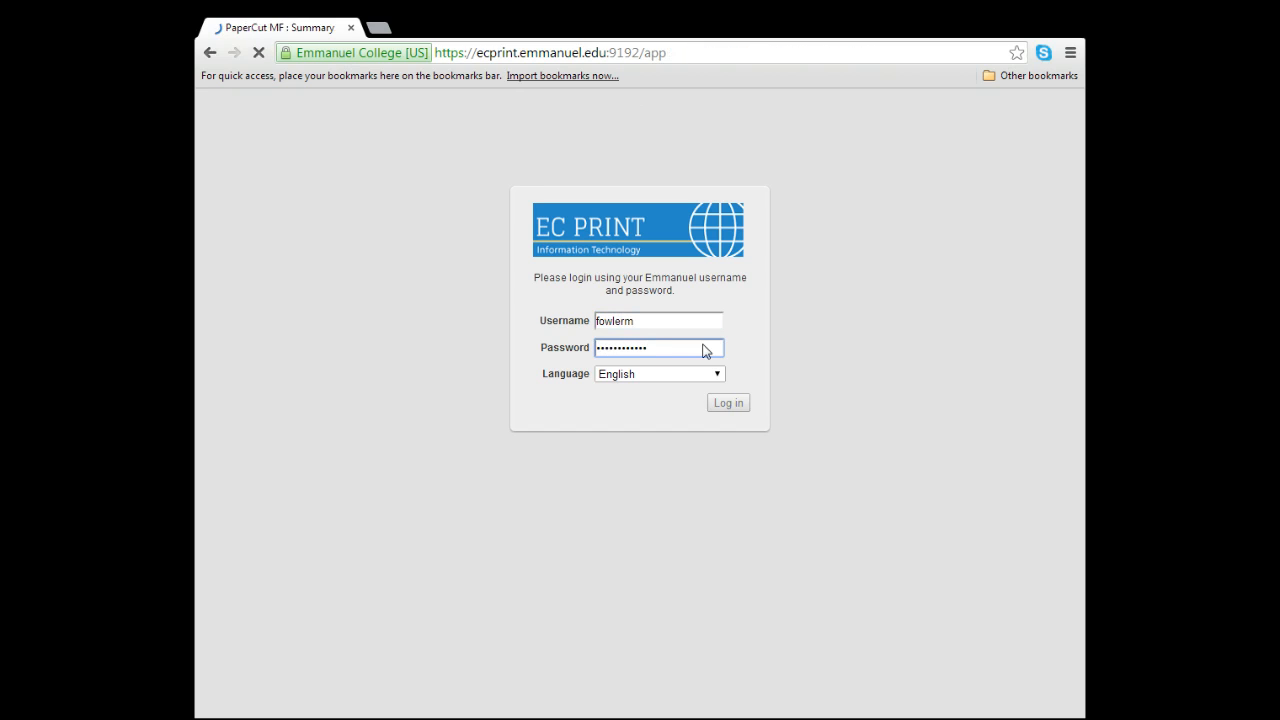
Step: Go to Web Print from the account summary's left navigation menu
click(728, 402)
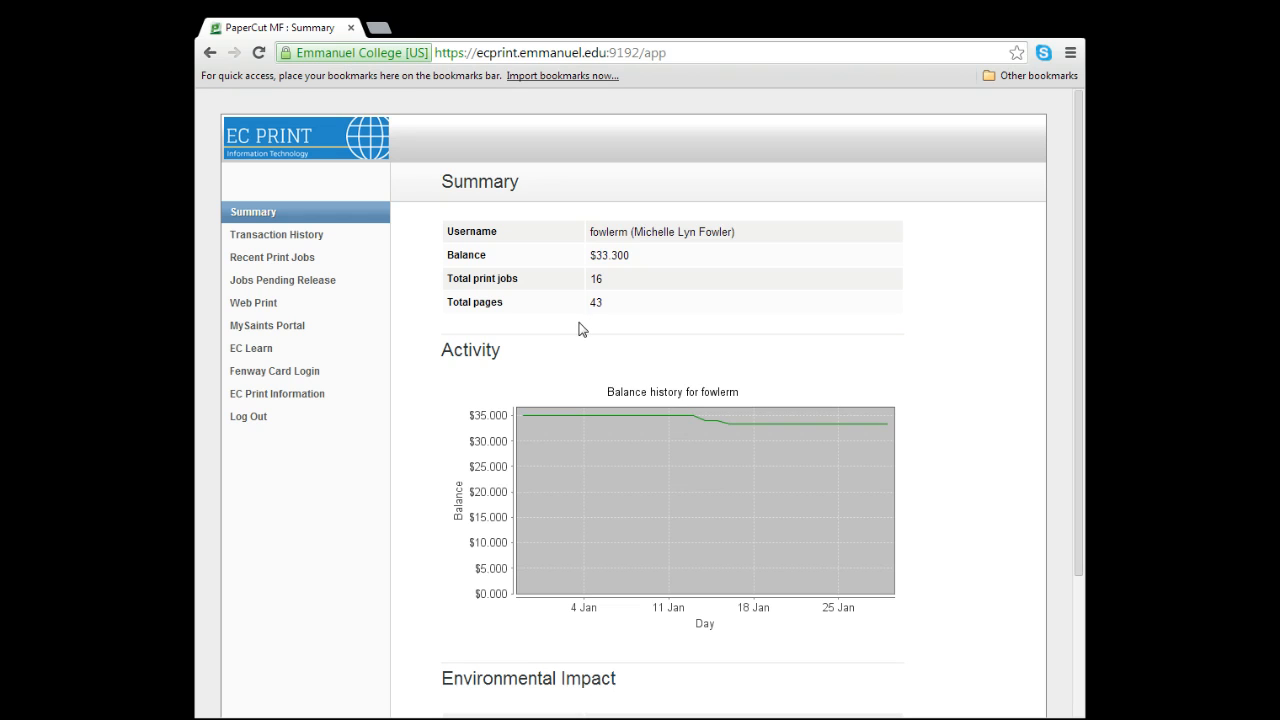
click(252, 302)
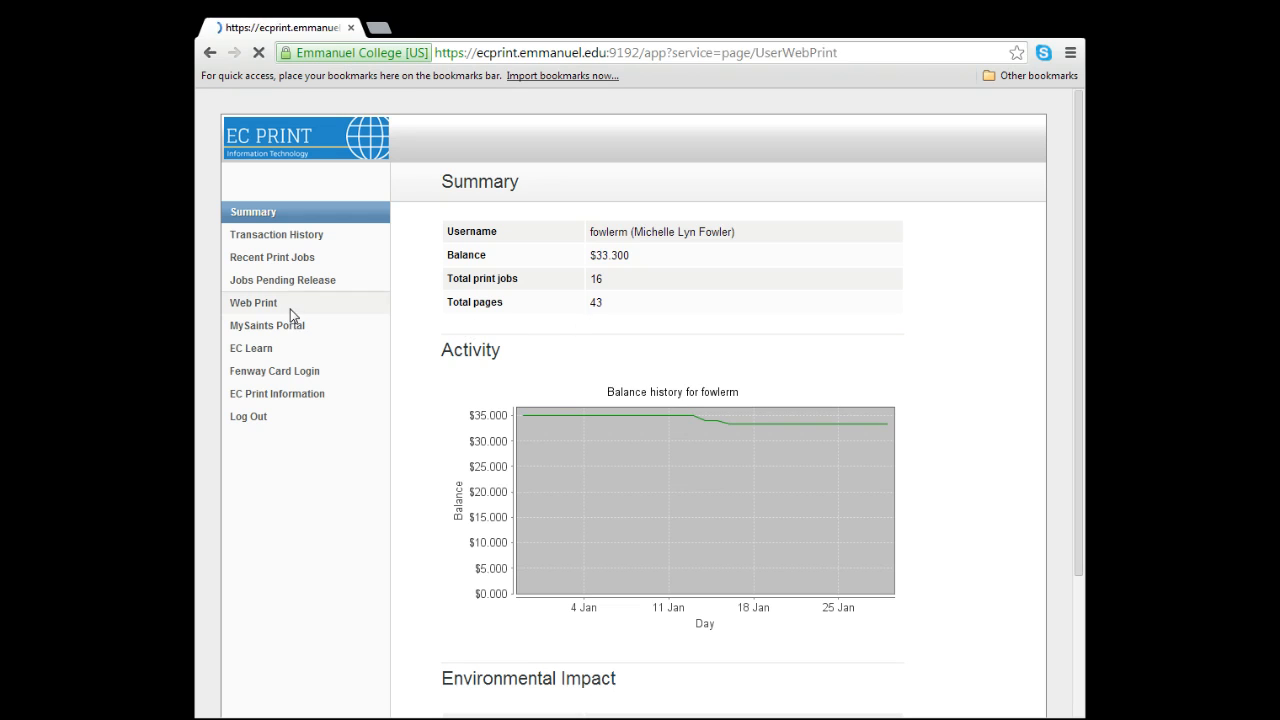
Step: Start a new Web Print job with 'Submit a Job »' to reach the printer list
click(252, 302)
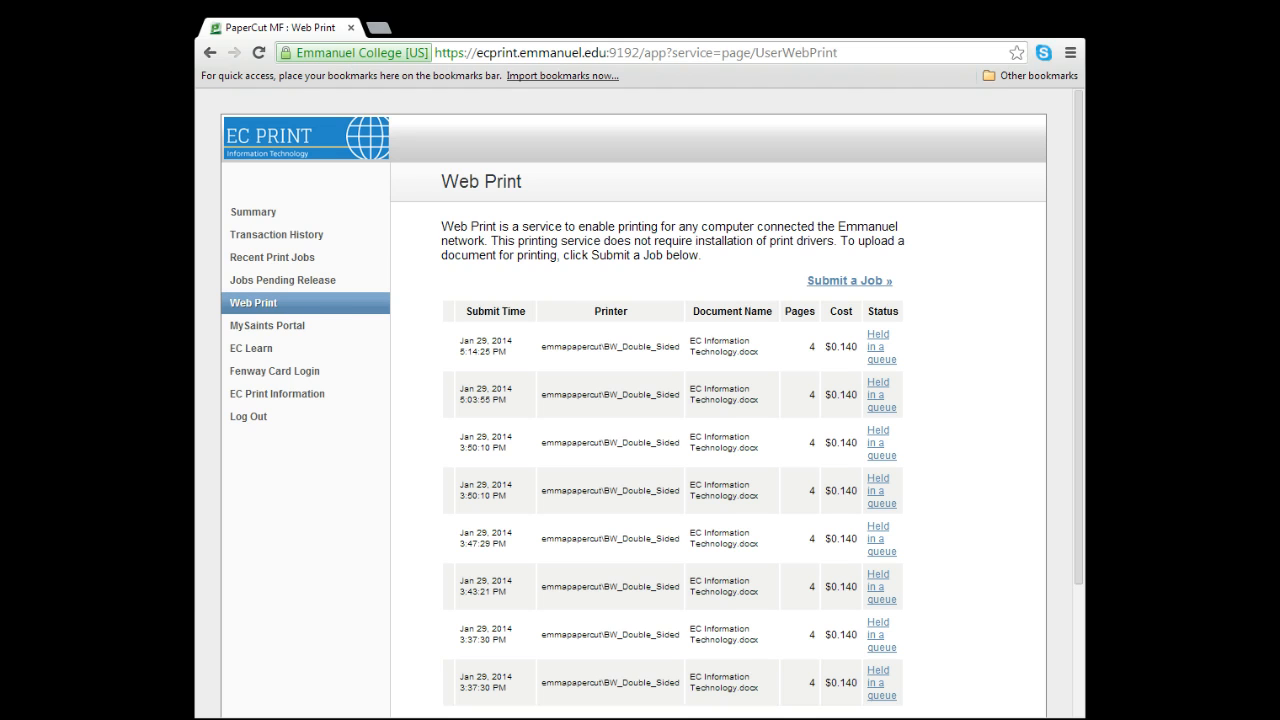
click(848, 280)
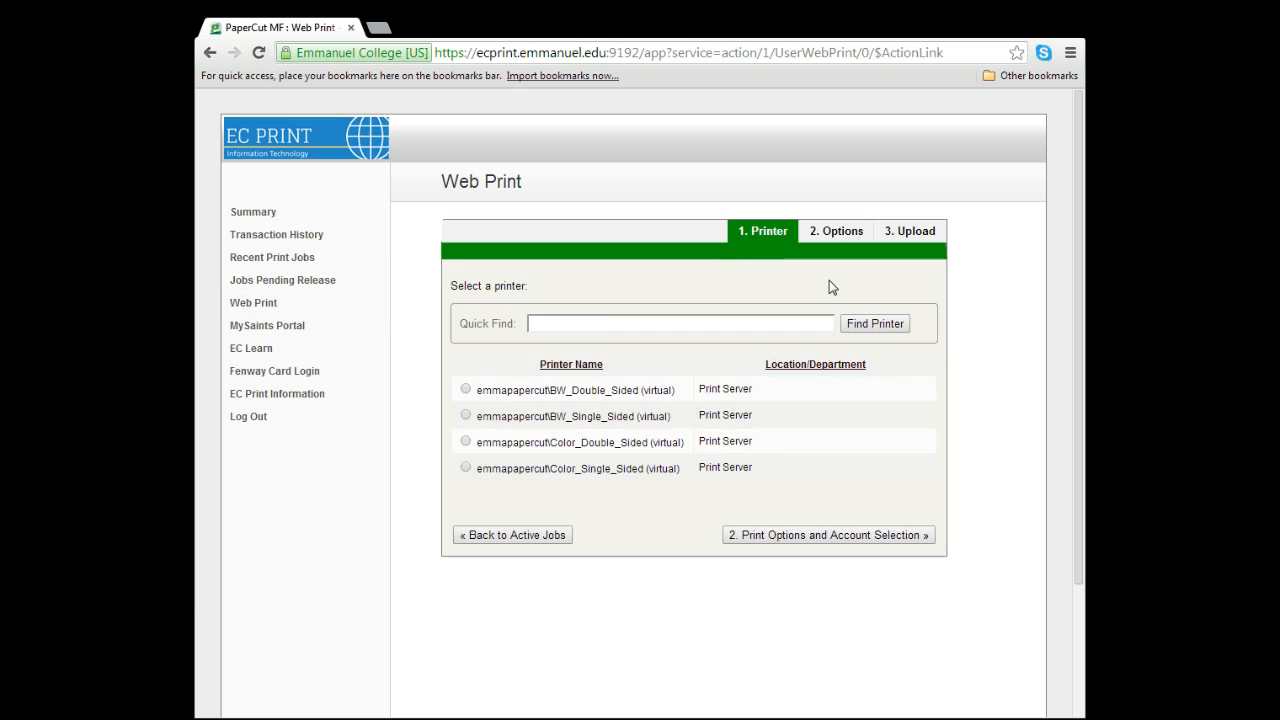
Step: Select the emmapapercut\BW_Double_Sided printer and continue to Print Options
click(568, 364)
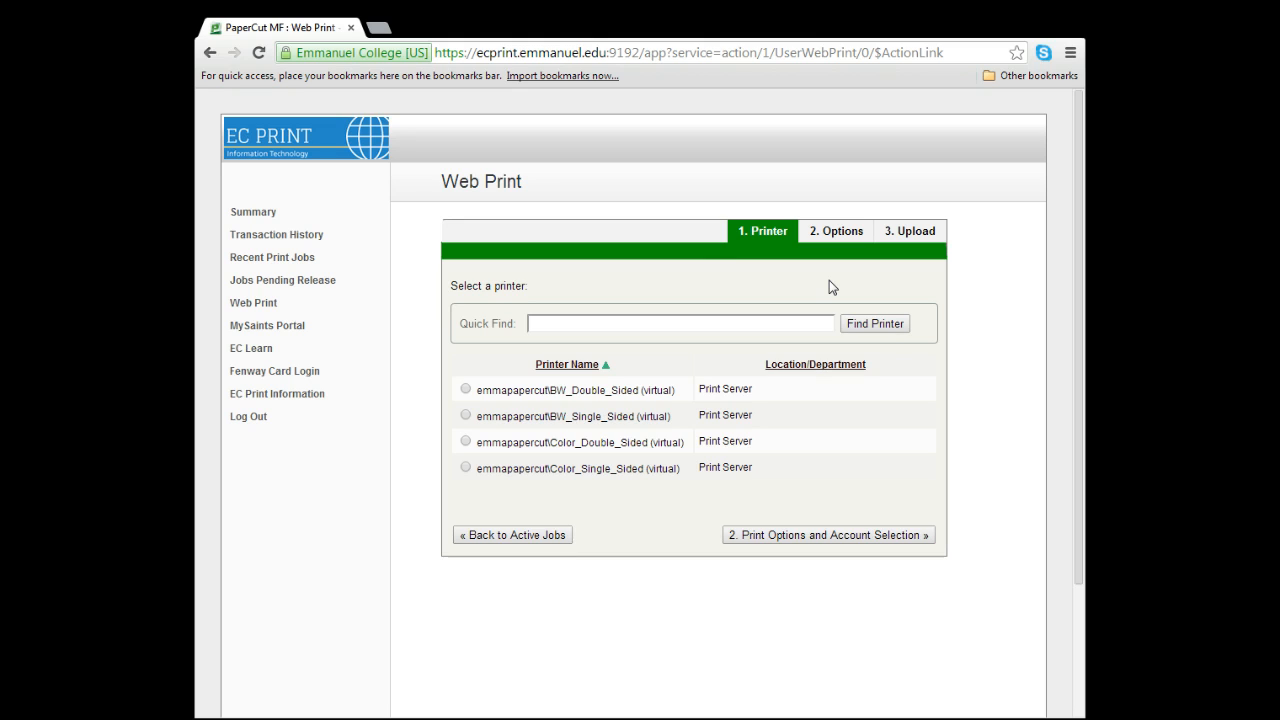
click(464, 388)
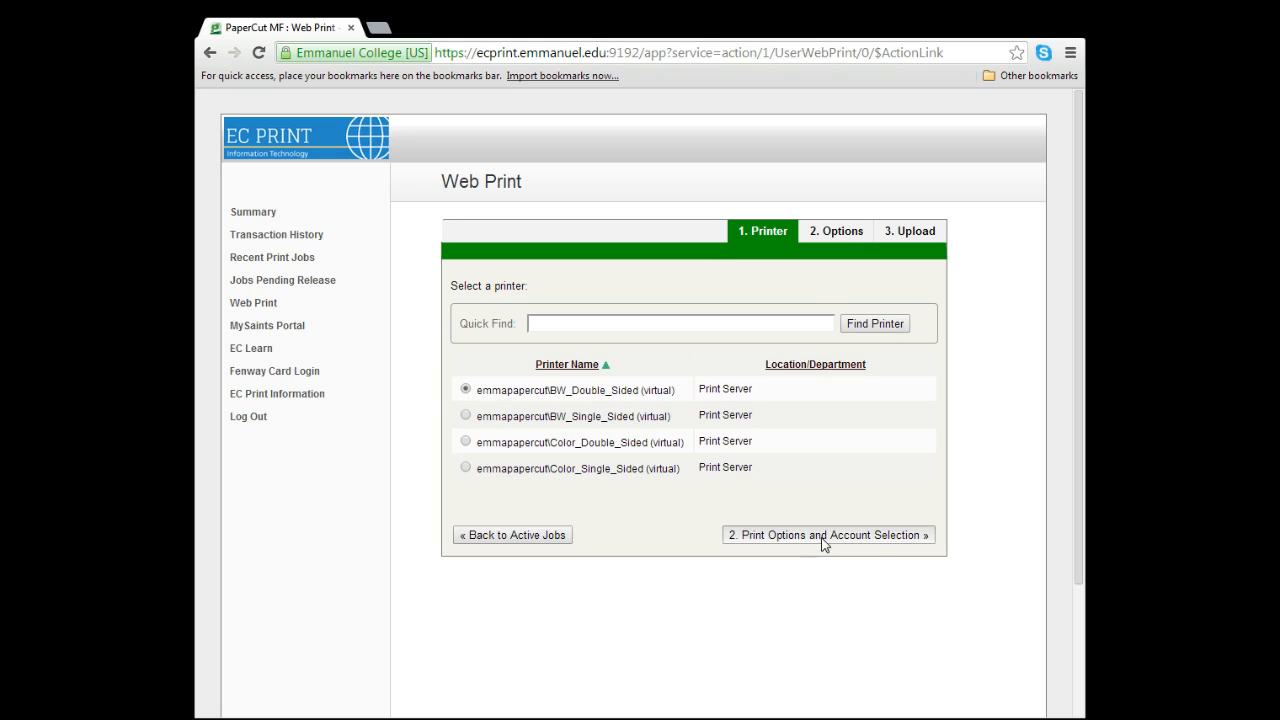
click(828, 536)
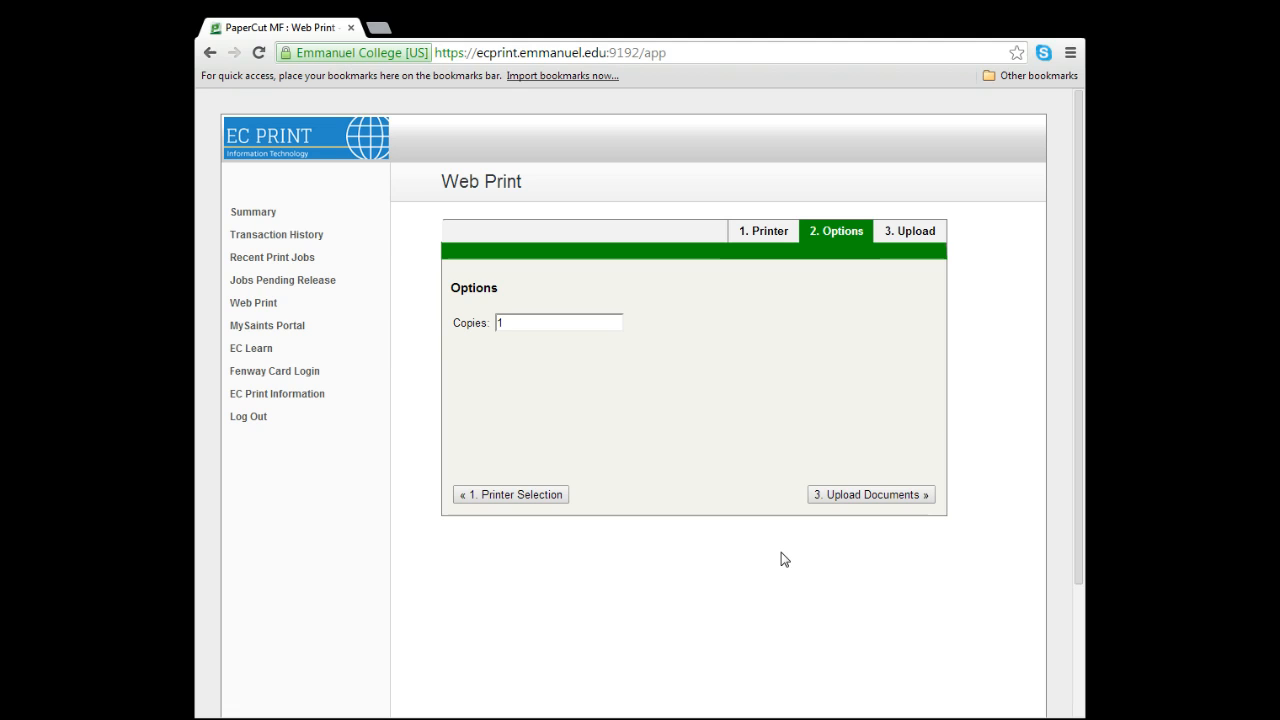
Step: Keep Copies at 1 and advance to the Upload Documents step
click(870, 494)
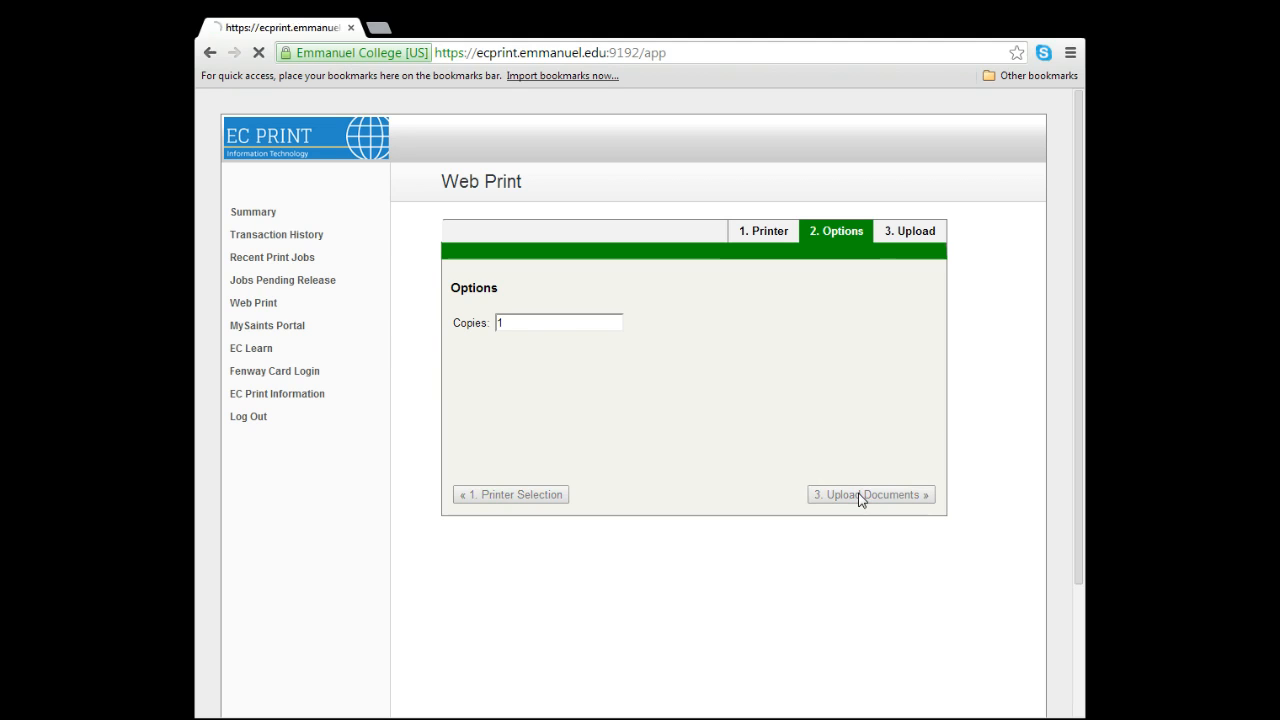
click(868, 494)
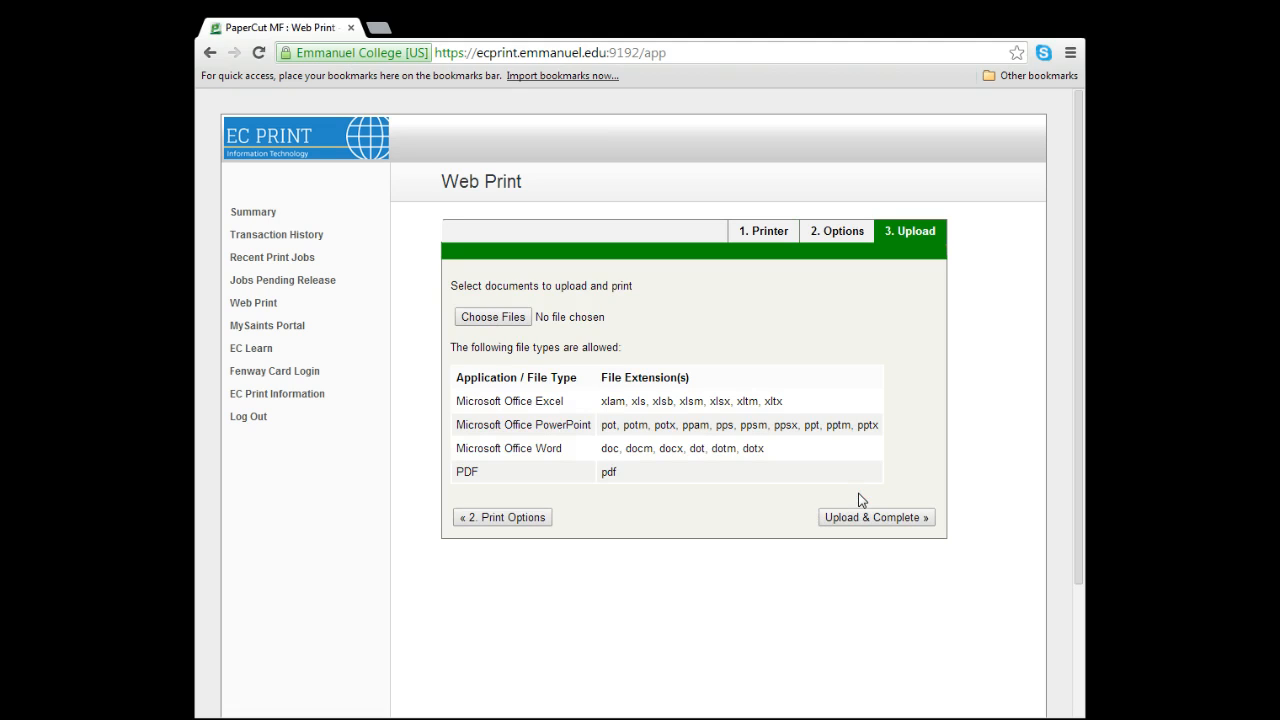
mouse_move(556, 204)
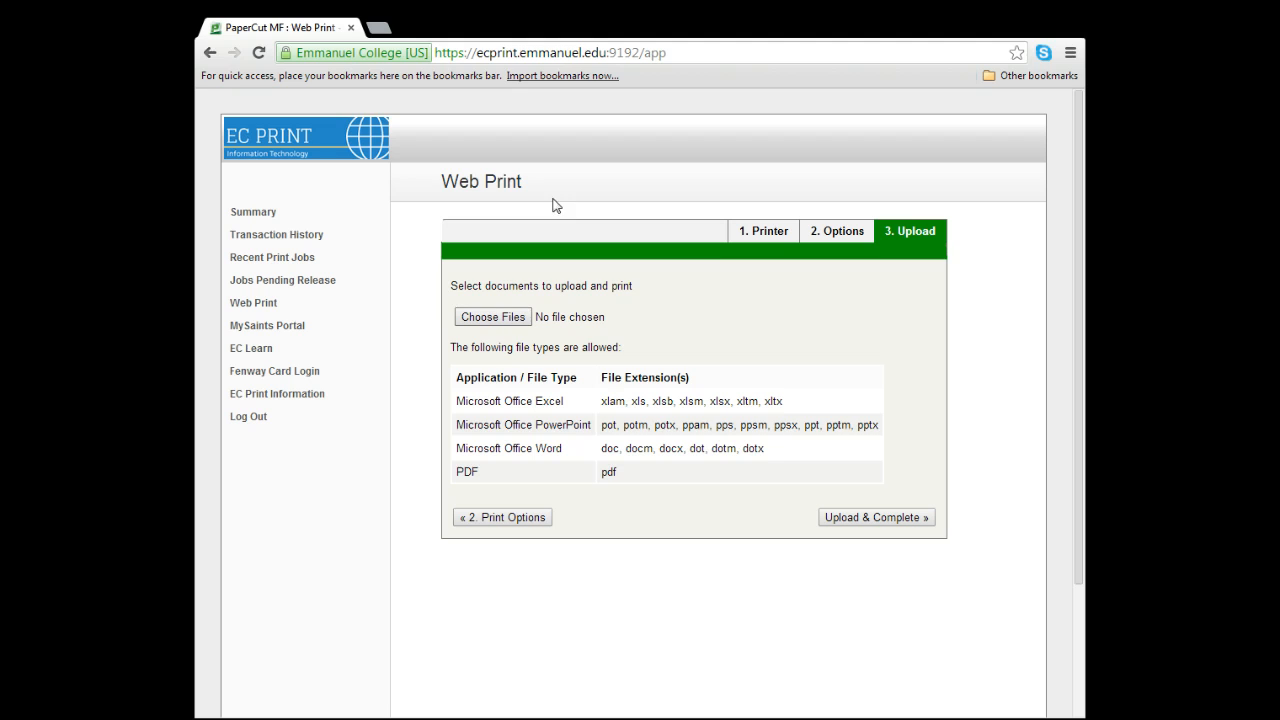
mouse_move(762, 266)
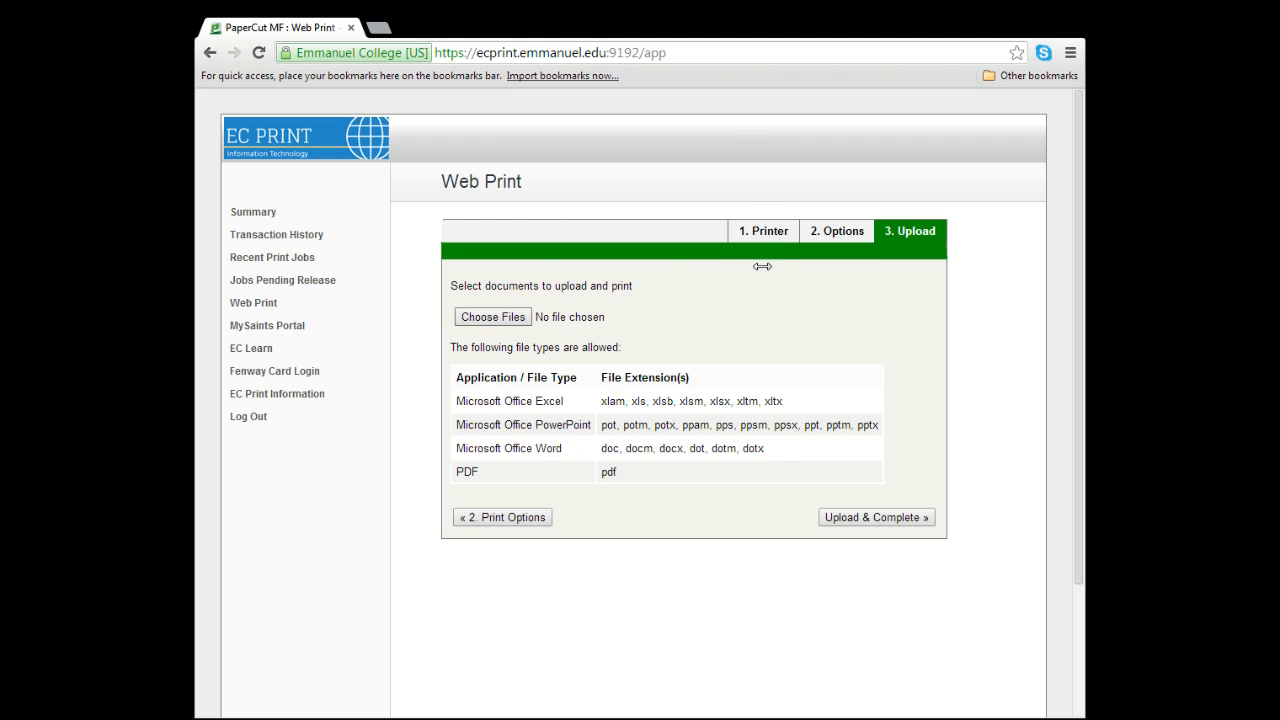
Step: Choose EC Information Technology.docx and submit it with 'Upload & Complete »'
click(492, 316)
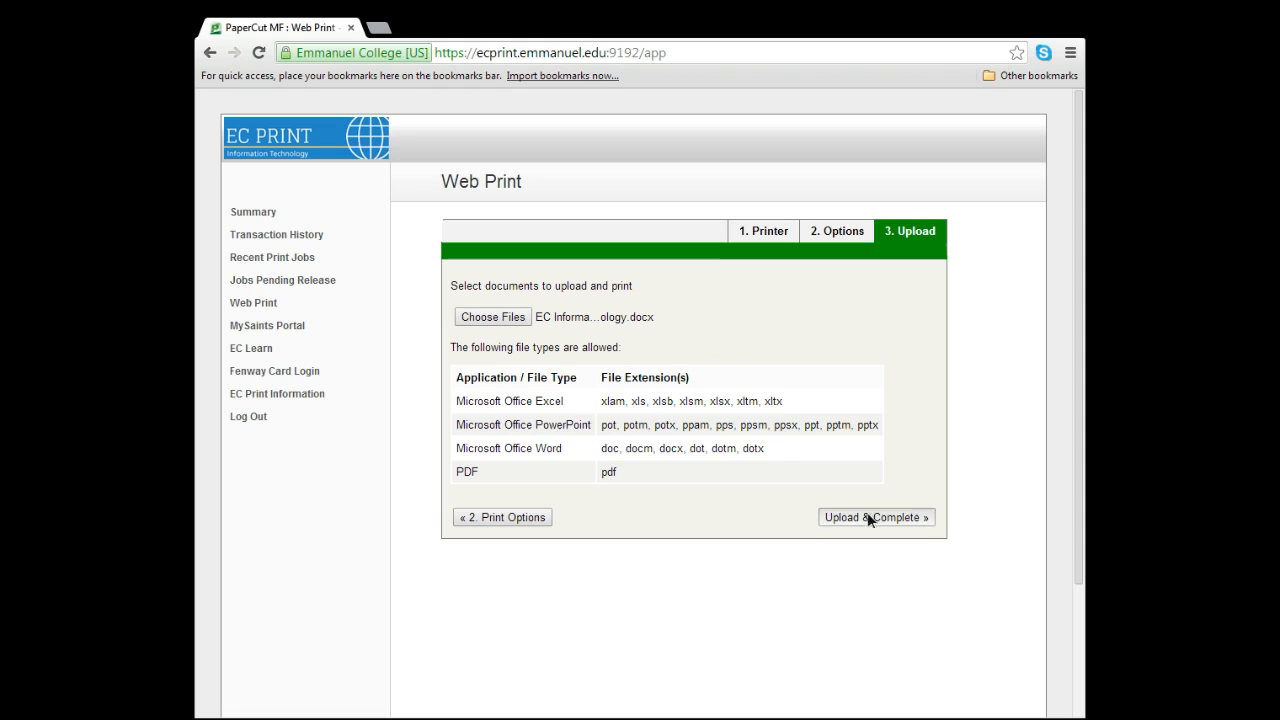
click(874, 516)
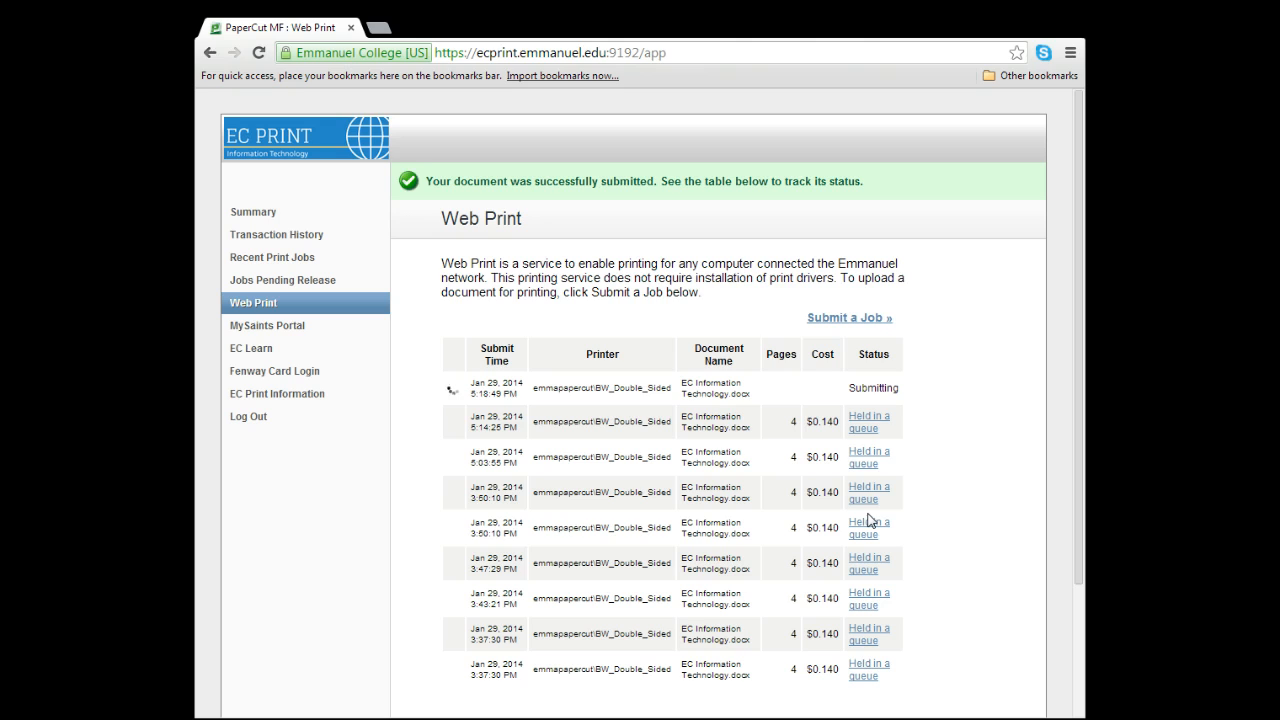